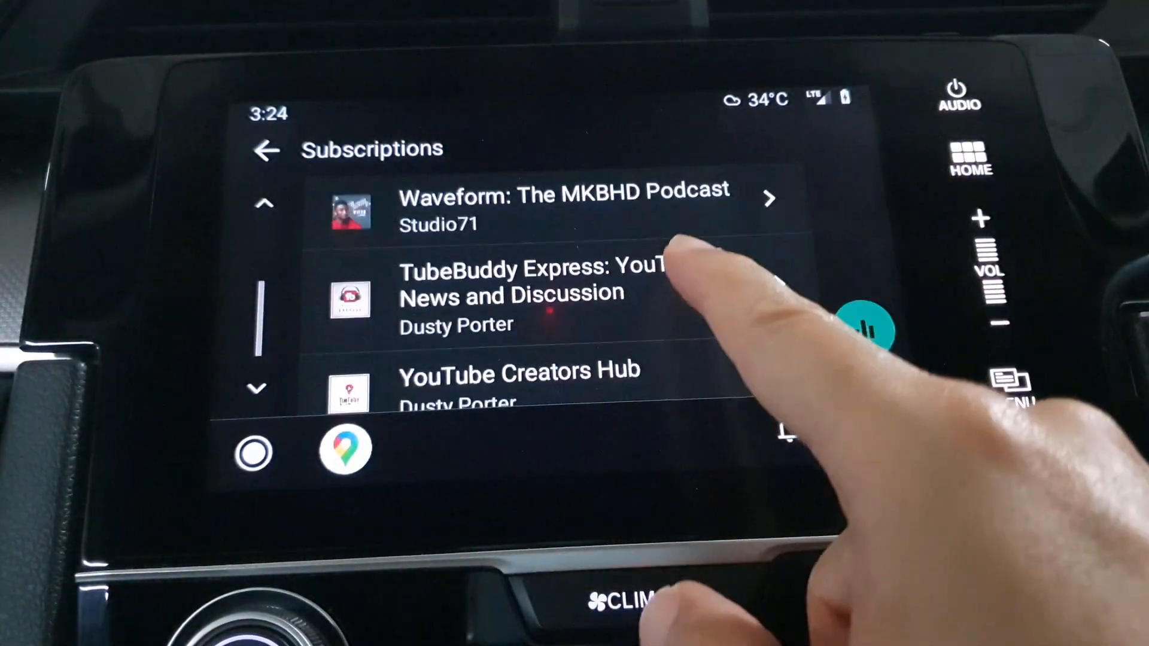
Step: Save the Bixby reminder to mow the lawn at 3 PM, then edit it
scroll(down, 3)
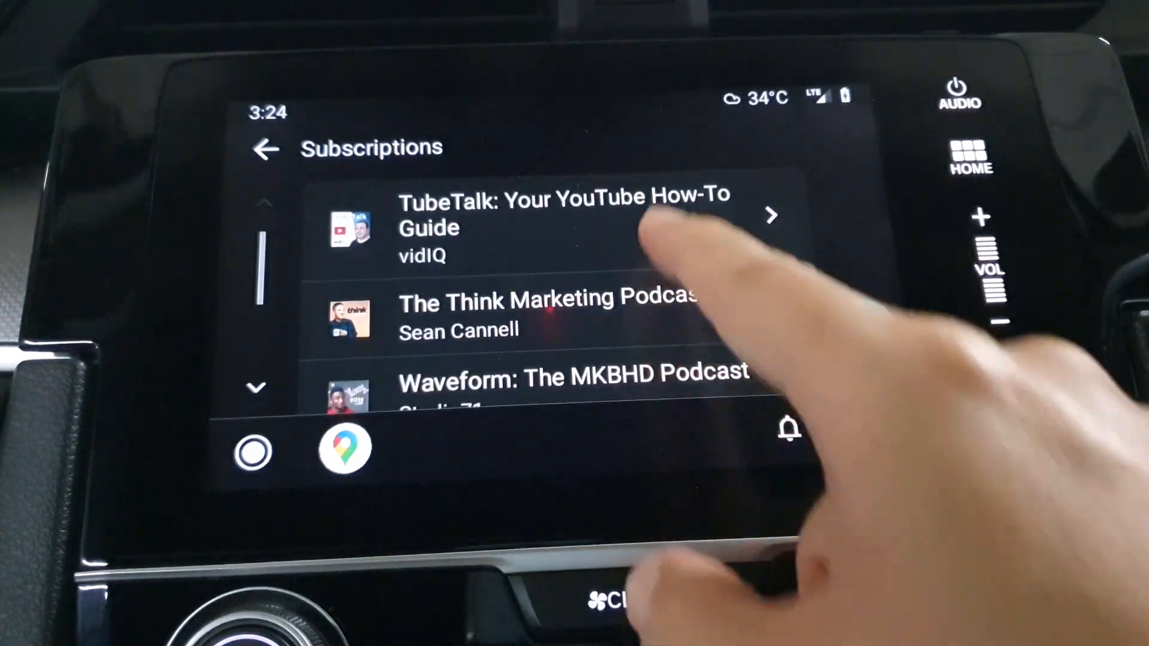
click(563, 213)
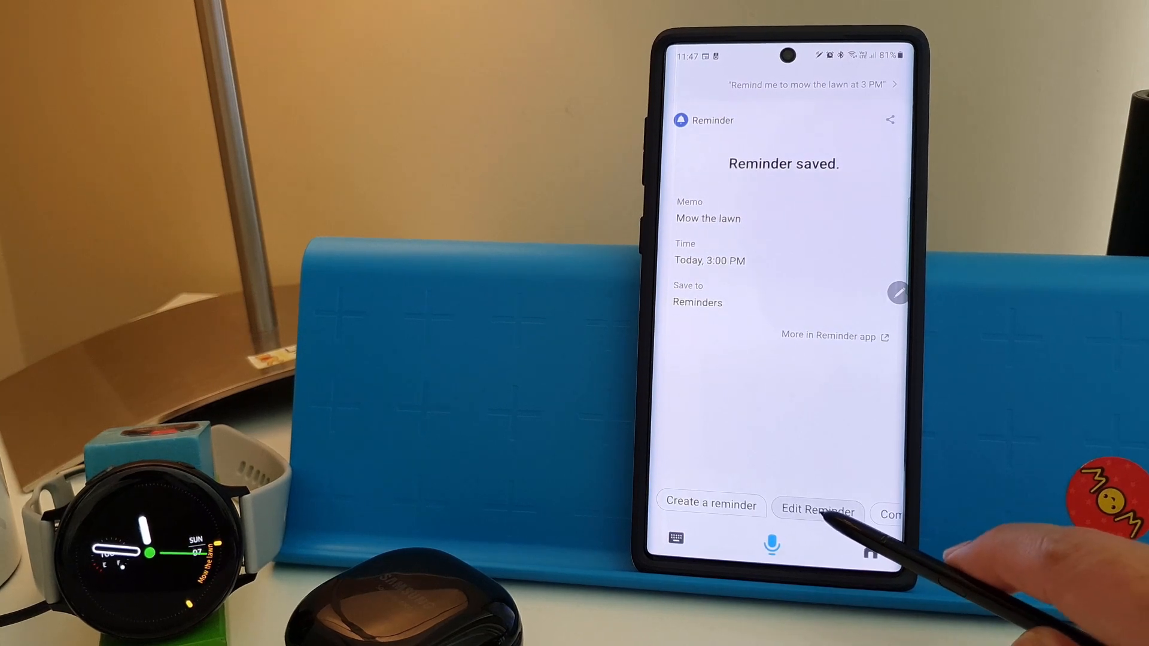
click(818, 510)
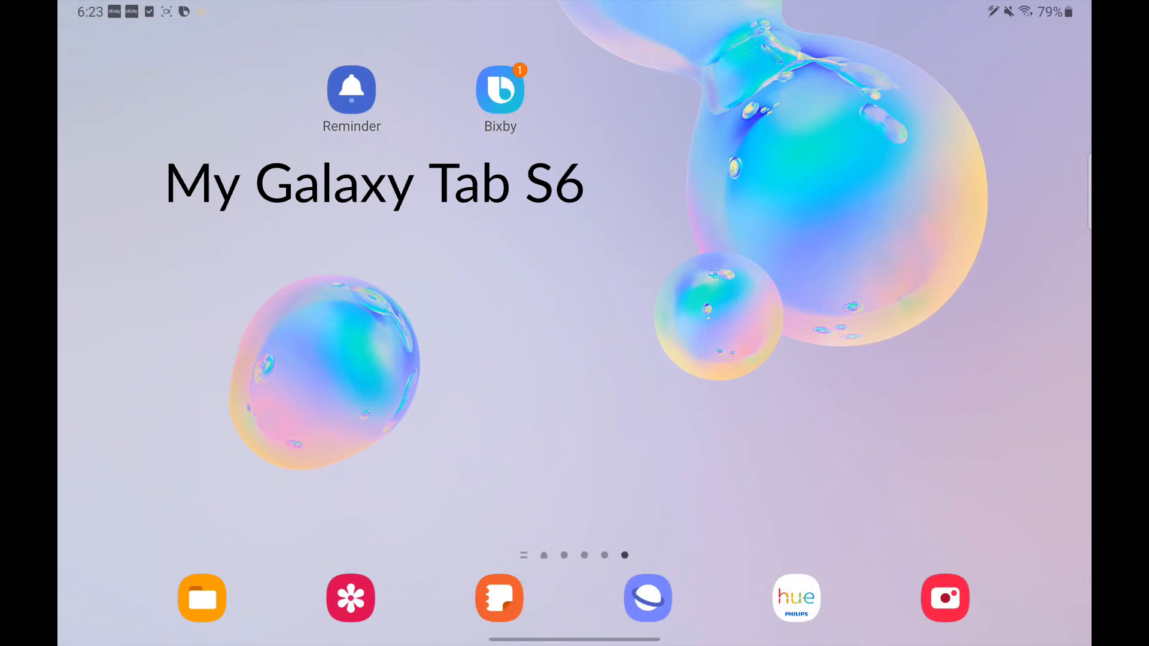
Step: Browse Bixby's Productivity capsules on the tablet, including Calculator, Calendar and Find My Mobile
click(500, 90)
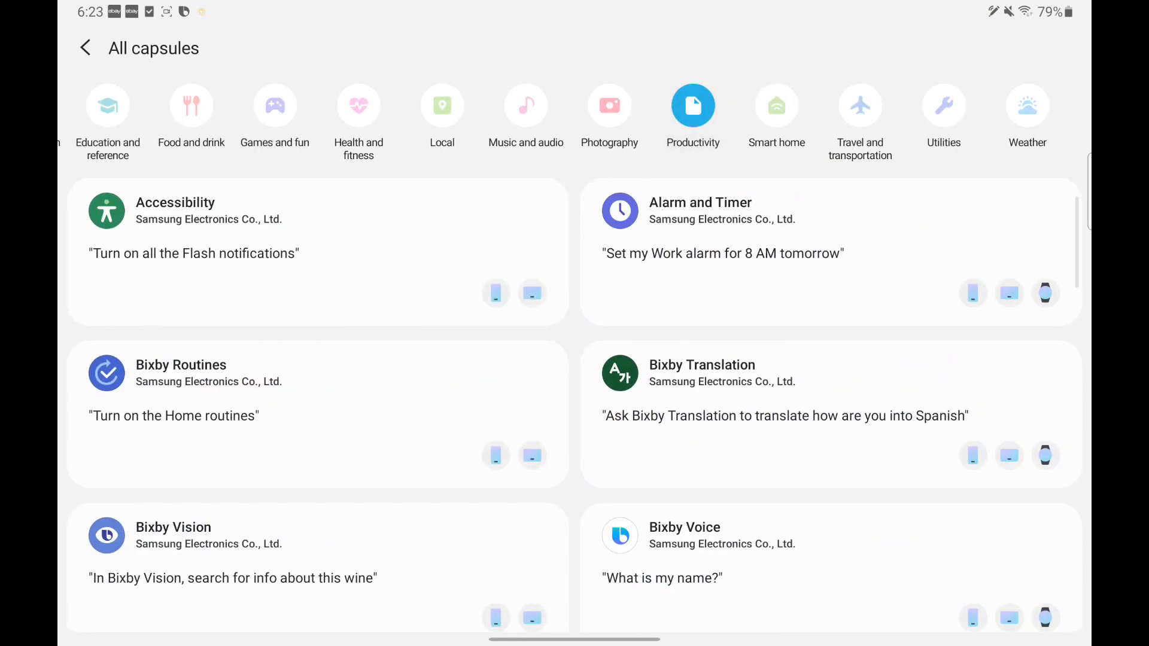
scroll(down, 3)
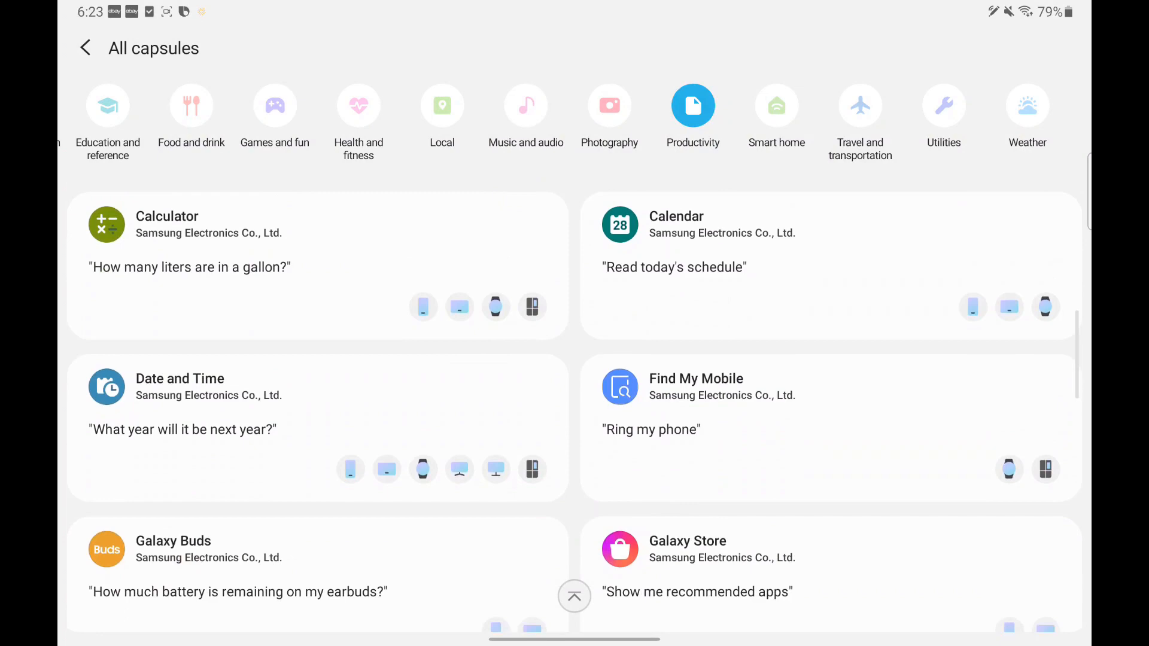
scroll(down, 3)
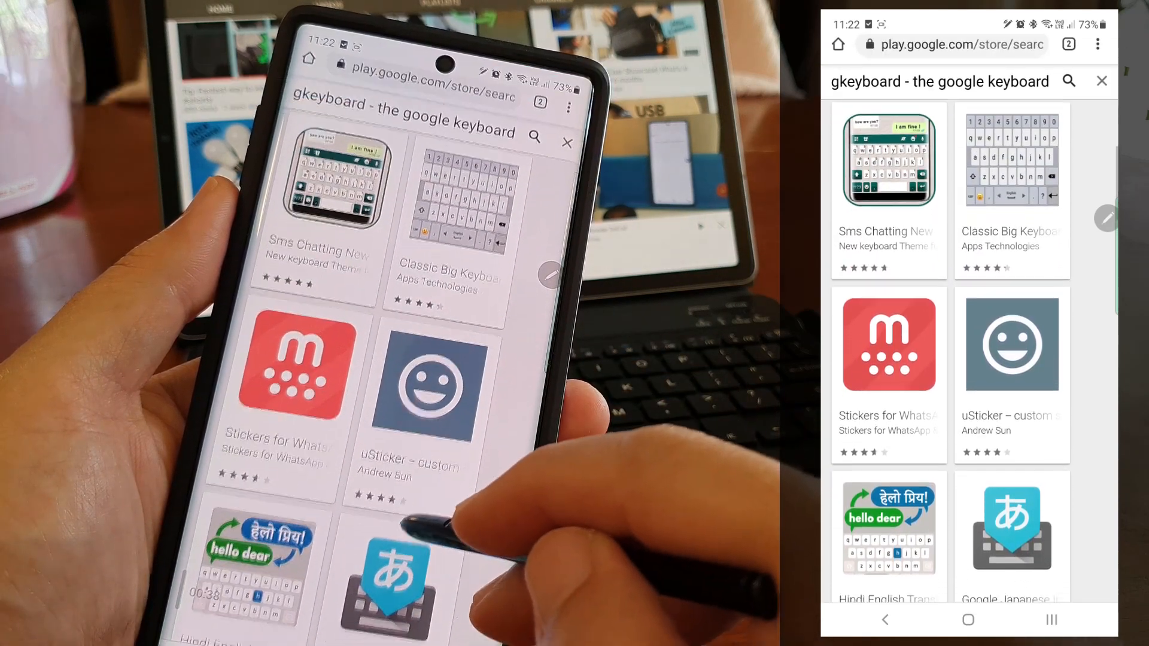
Step: Share the uSticker Google Play page from Chrome to Reminder
scroll(down, 3)
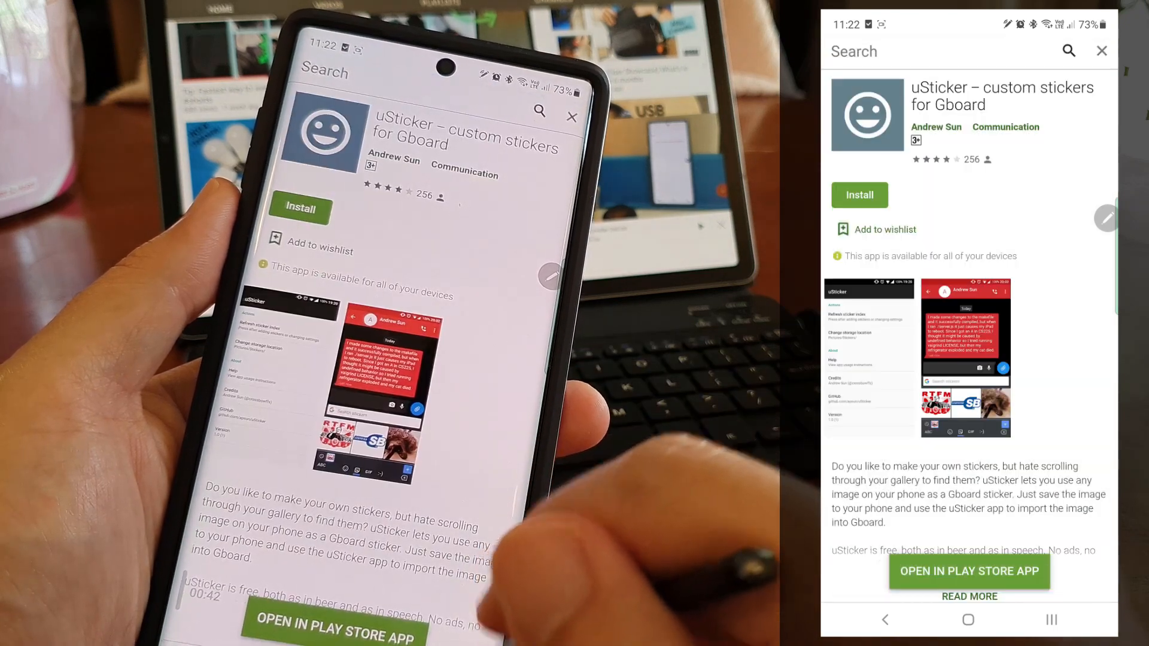
scroll(down, 3)
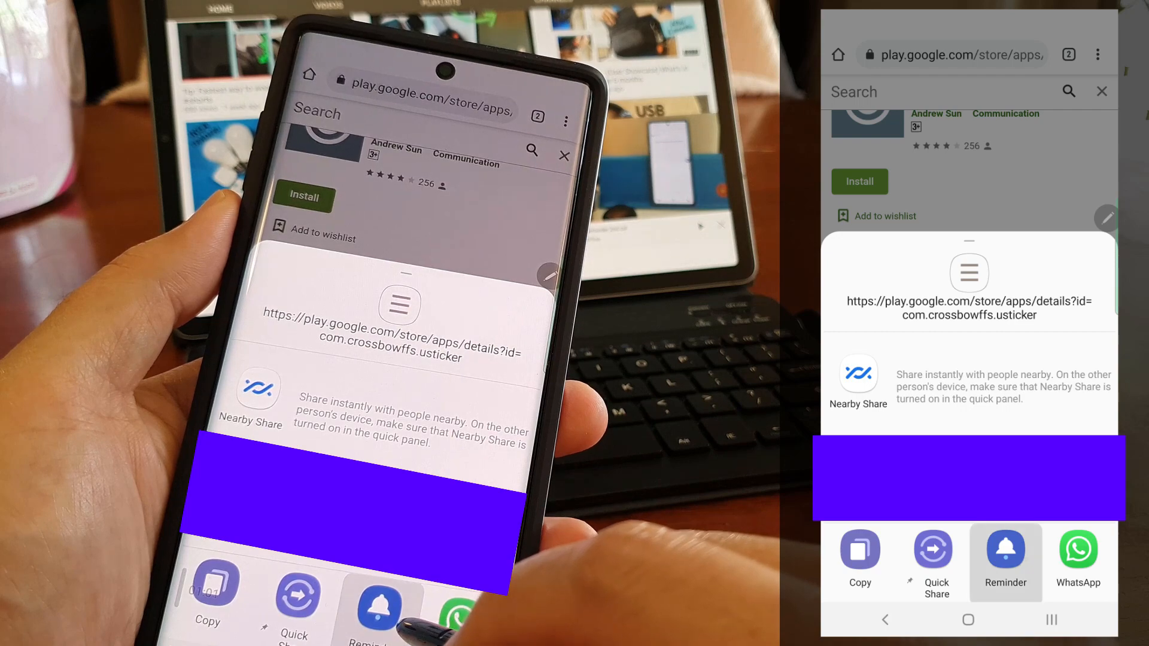
click(1005, 549)
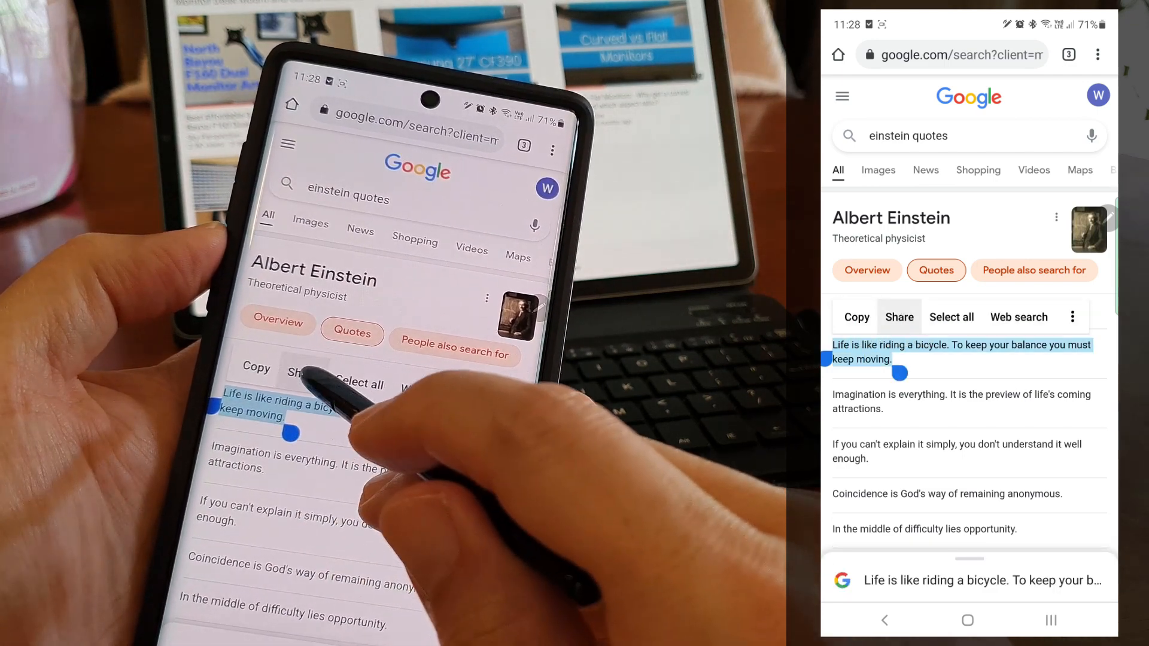
Step: Send the selected Einstein bicycle quote from Chrome to Reminder
click(899, 317)
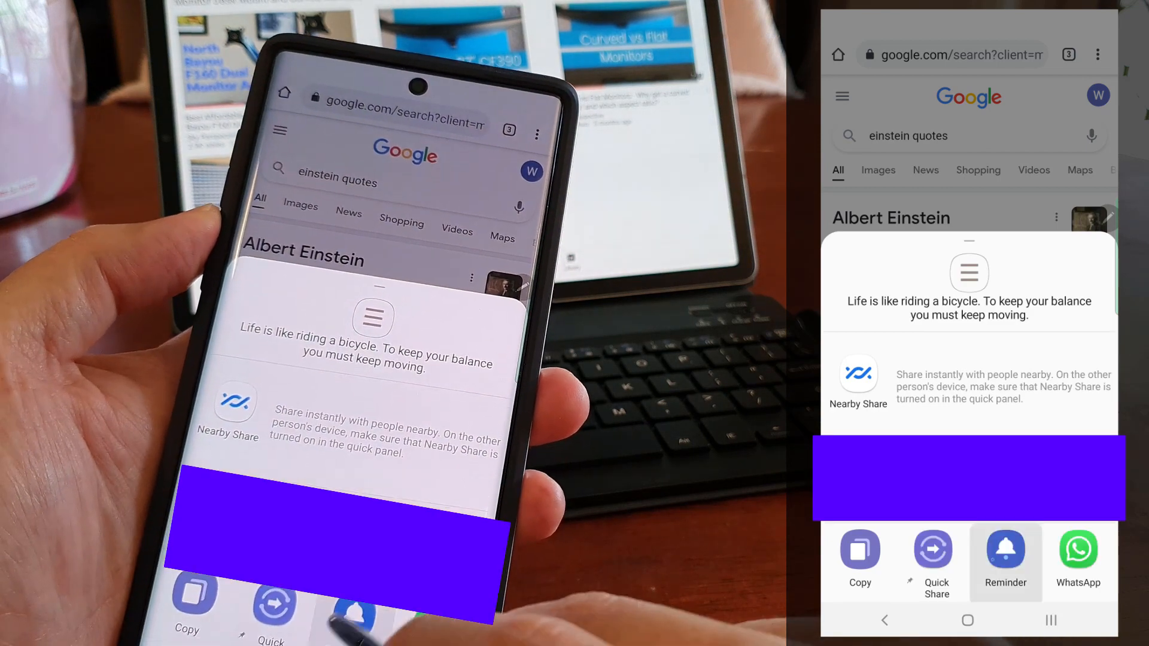
click(1006, 550)
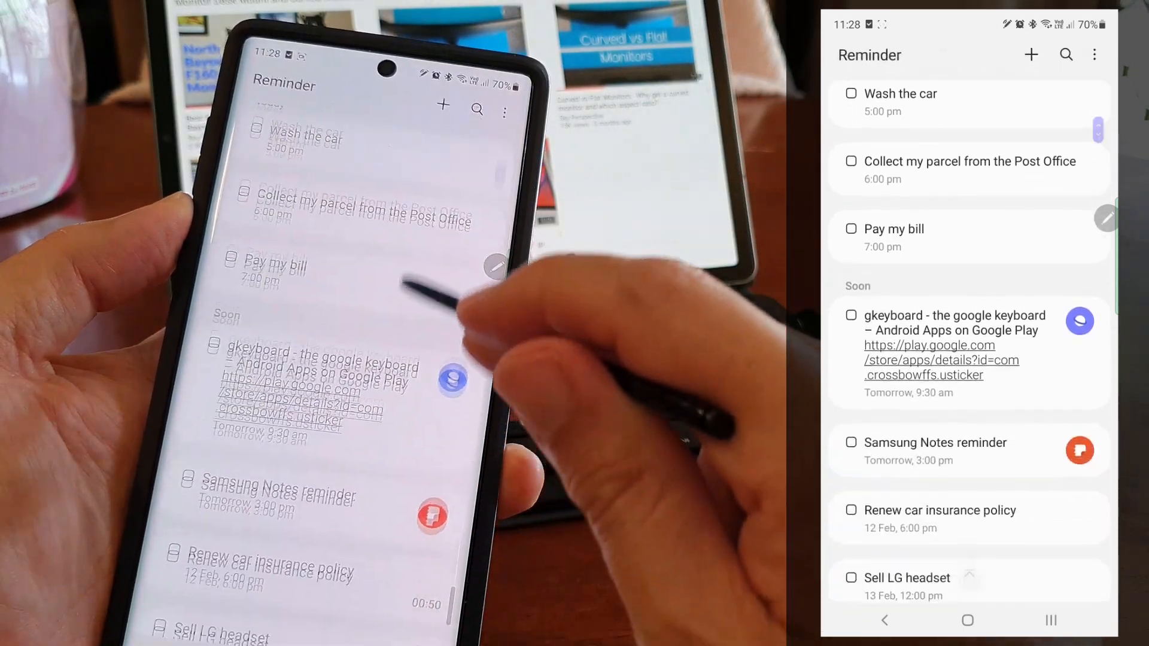
scroll(down, 3)
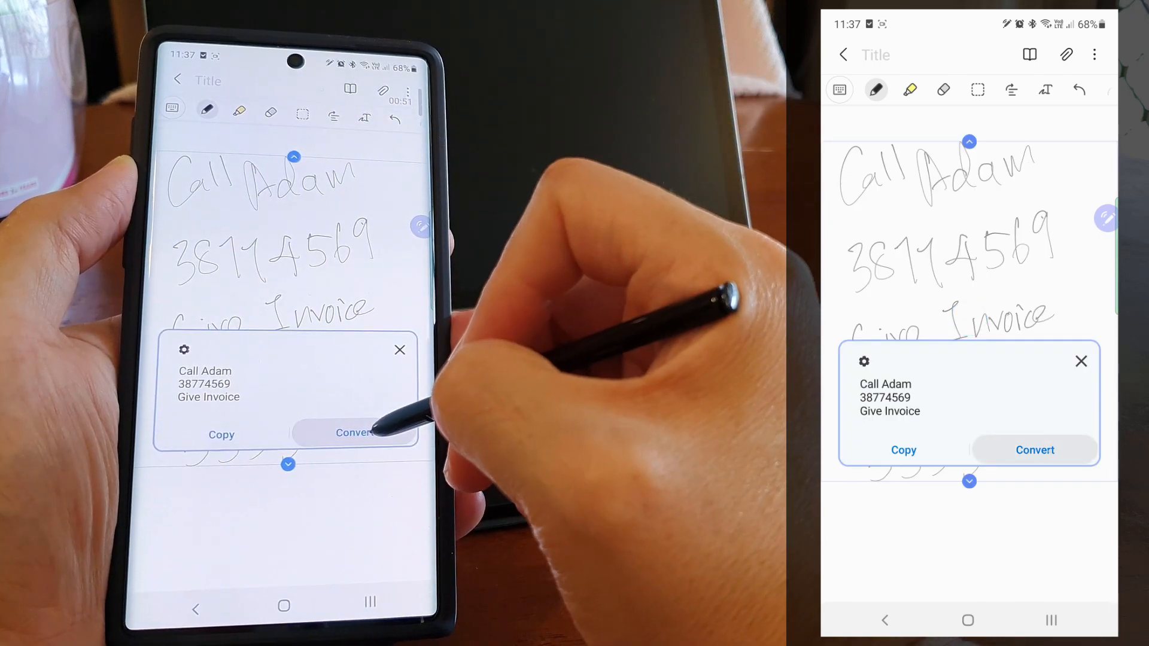
Step: Convert the Call Adam handwriting to text, save it as a reminder, and open its details
click(1035, 450)
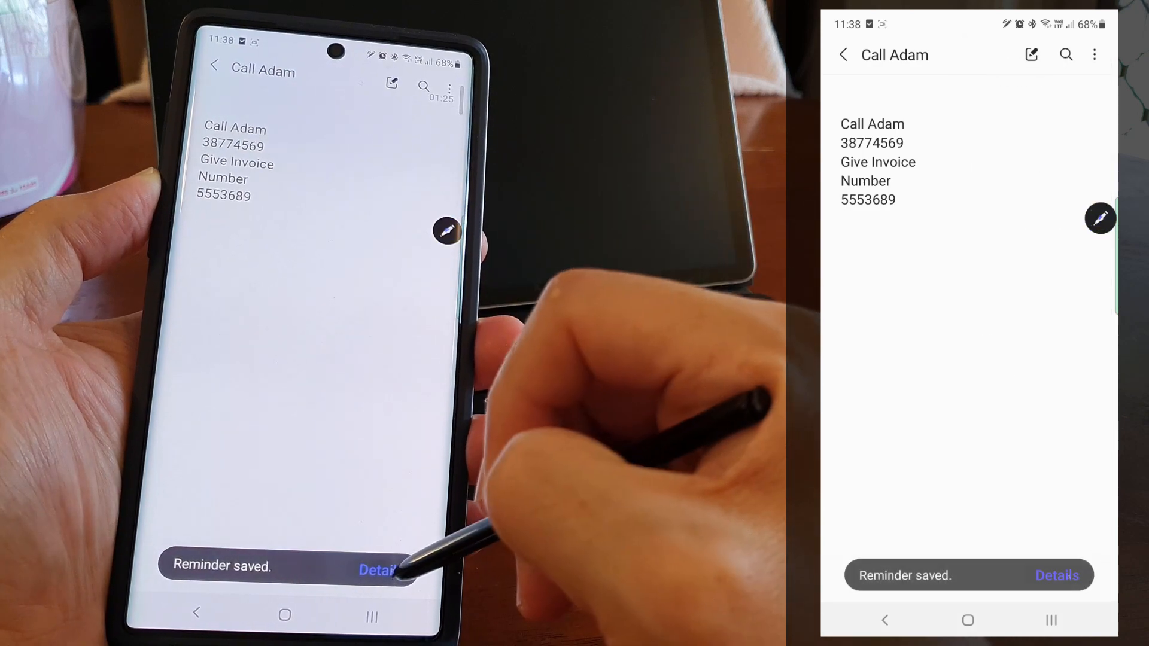
click(1060, 576)
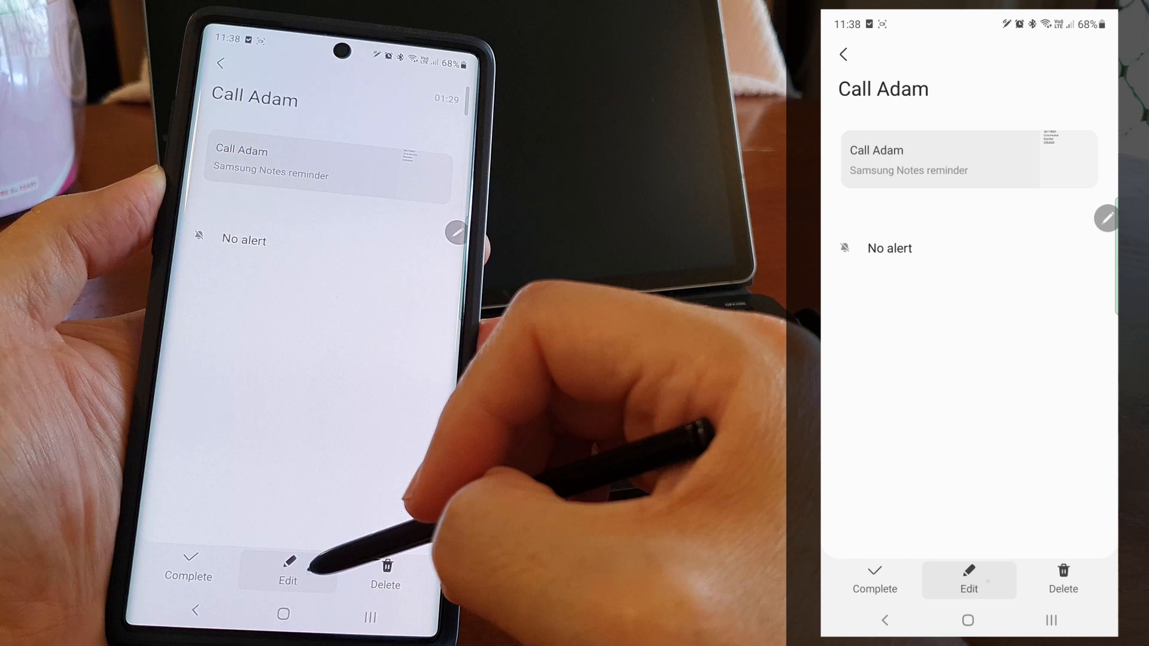
click(969, 580)
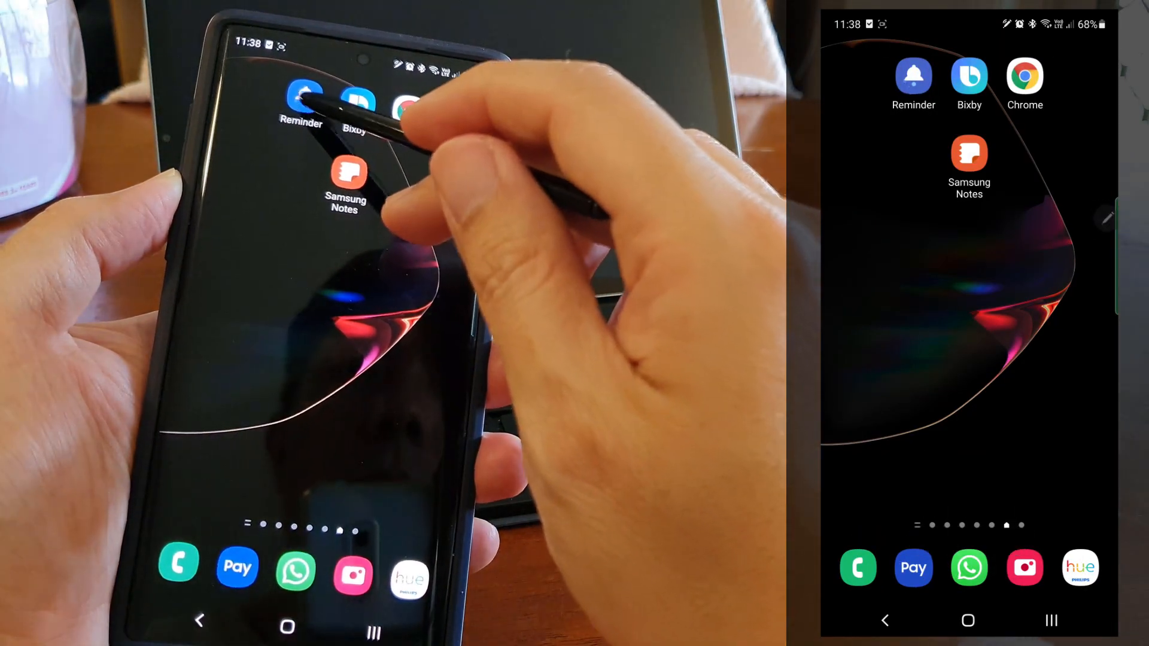
click(914, 76)
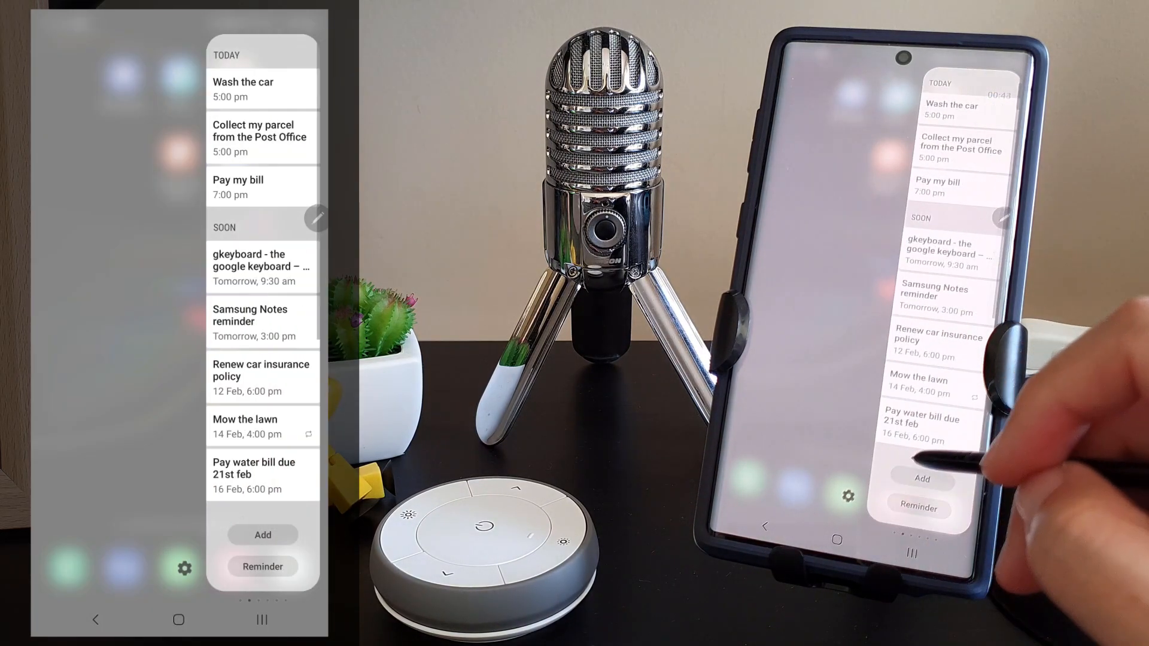
Step: View Today and Soon reminders in the Reminder edge panel, Wash the car through Pay water bill
scroll(down, 3)
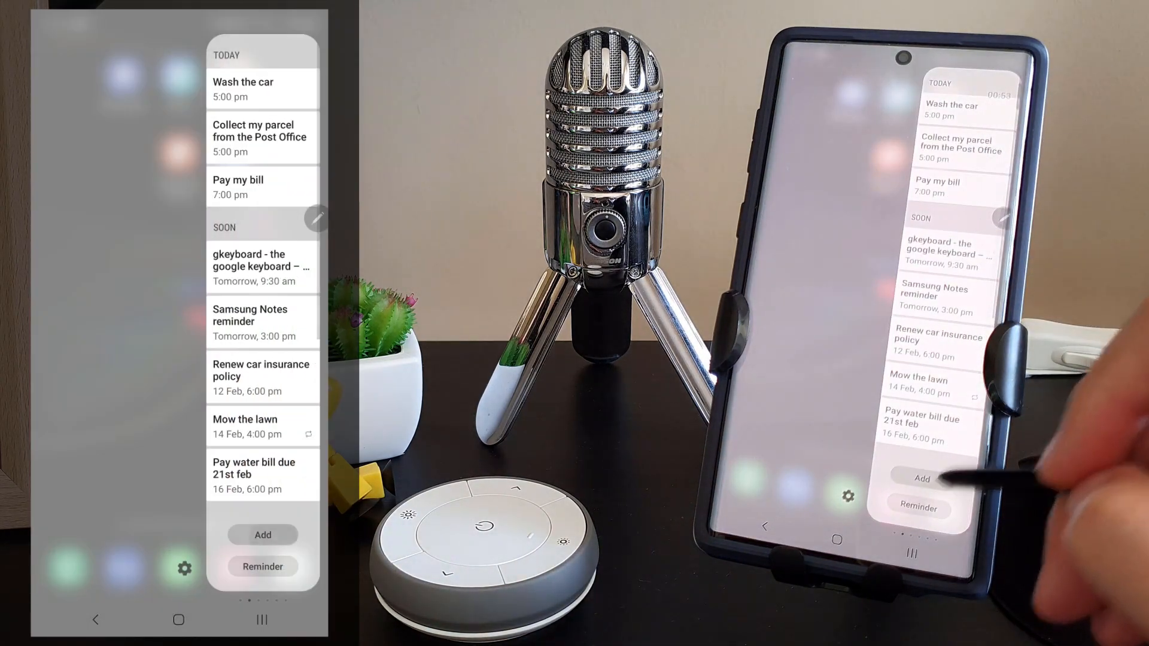
click(922, 480)
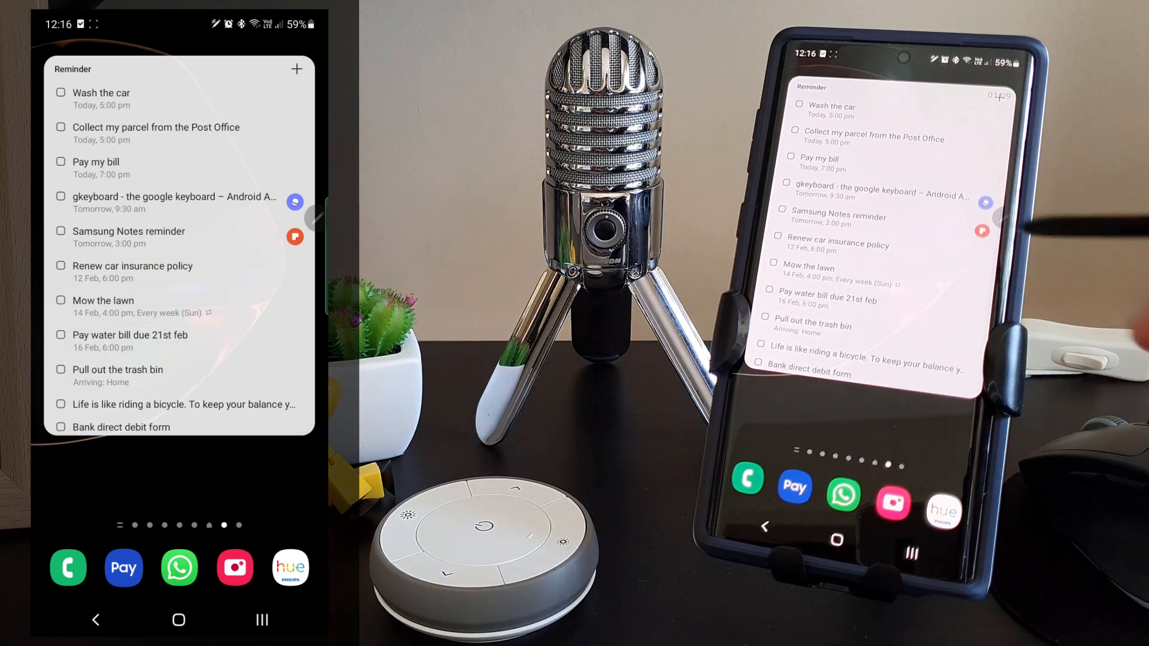
Step: Close the Edge panel to see the home screen Reminder widget with Pull out the trash bin
click(60, 161)
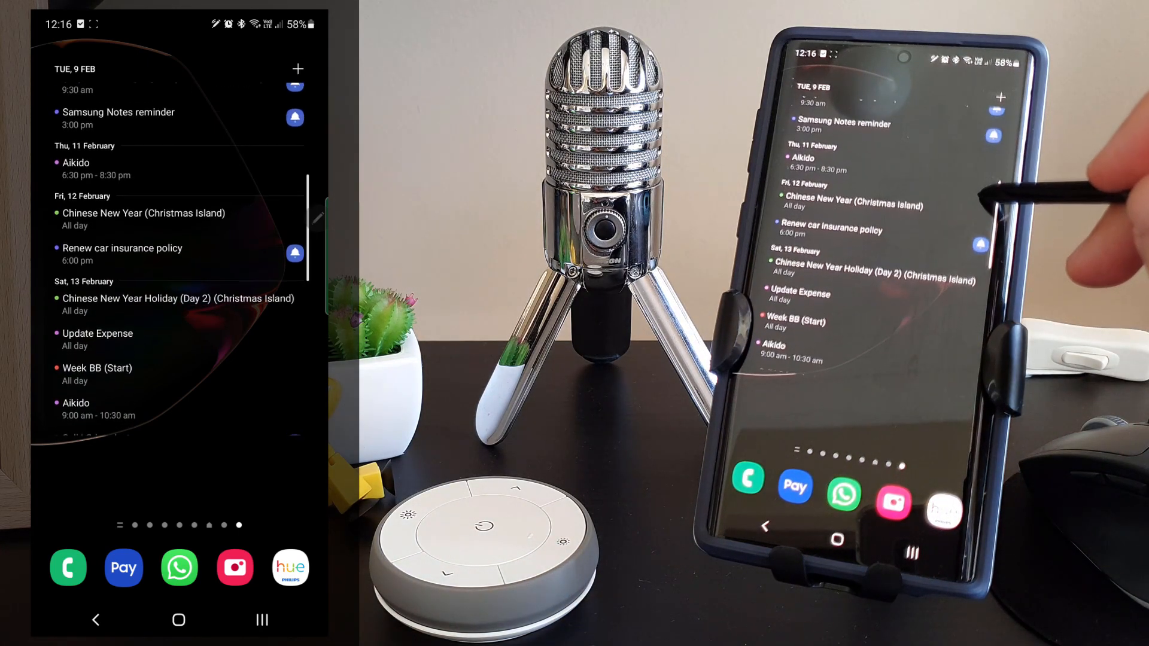
Step: Scroll the Calendar widget's dated events, then pull down the notification shade
scroll(down, 3)
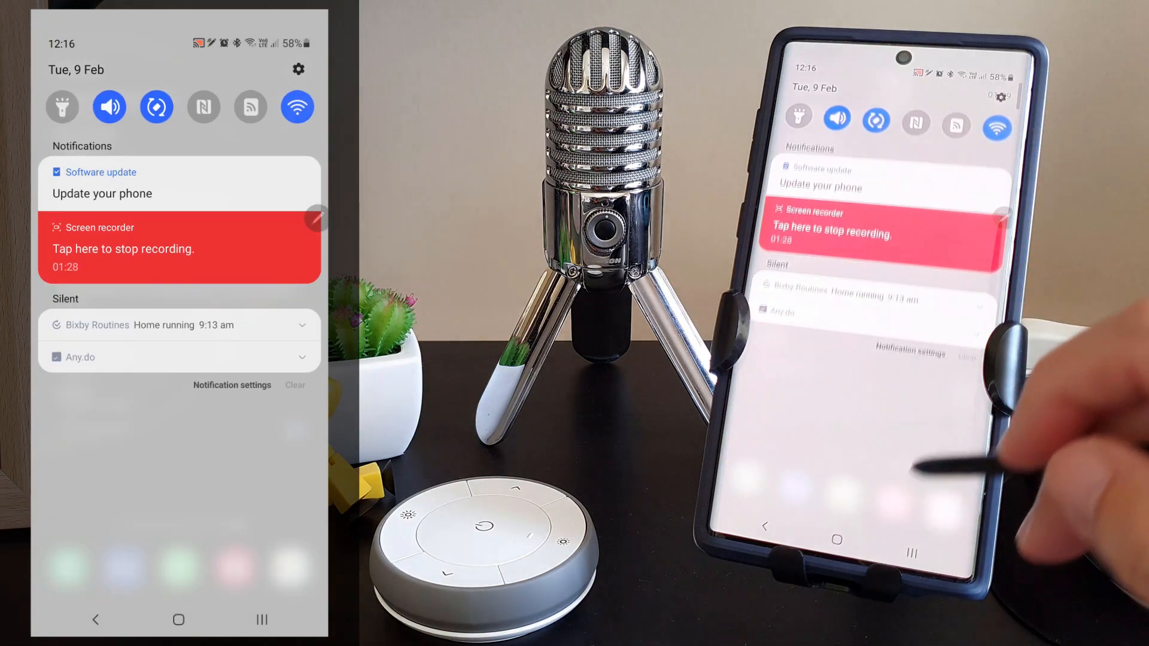
click(880, 234)
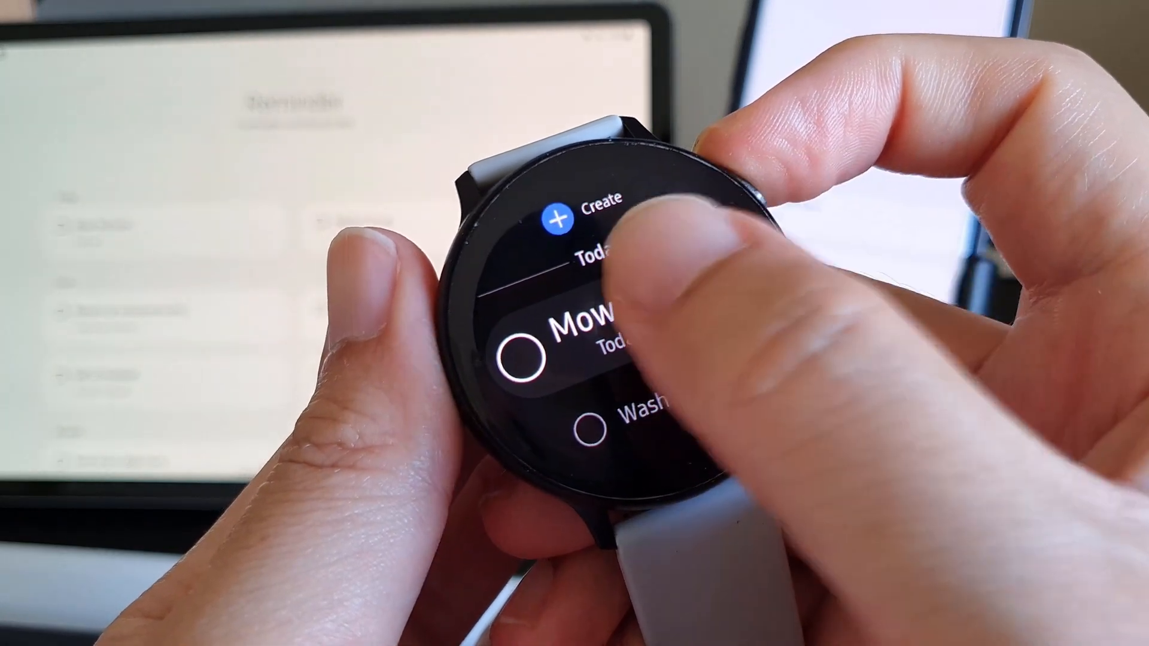
Step: Open the Mow the lawn reminder's time editor on the watch, showing 4:00 PM
click(575, 347)
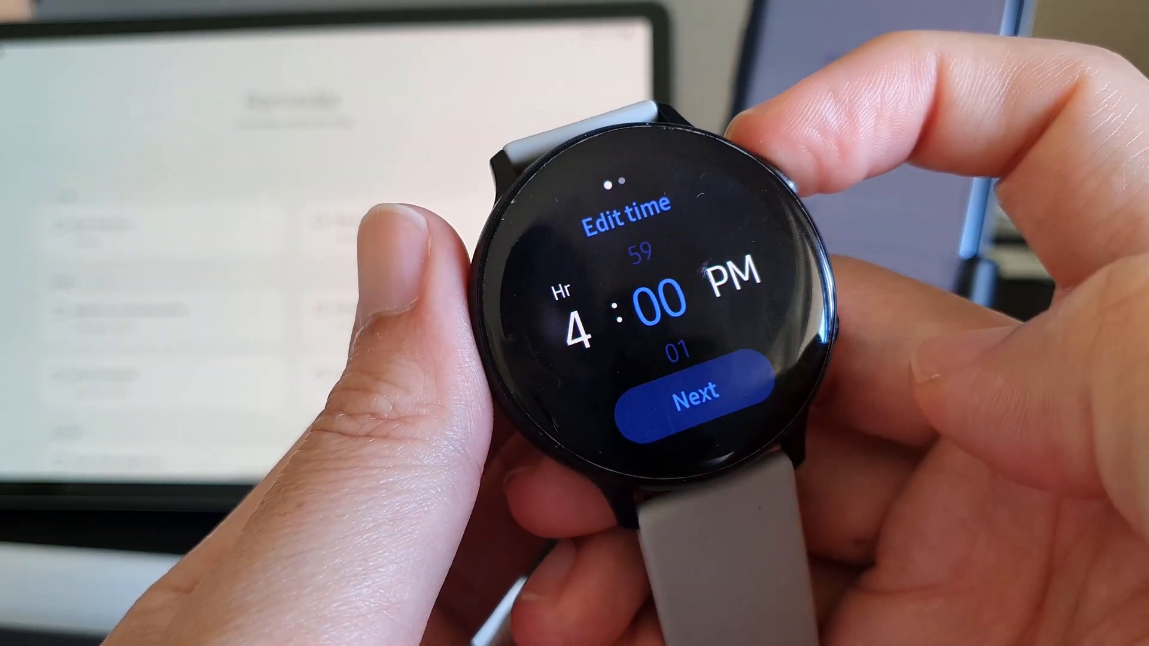
Step: Set the watch lawn reminder to today at 4:00 PM, repeating every week
click(695, 398)
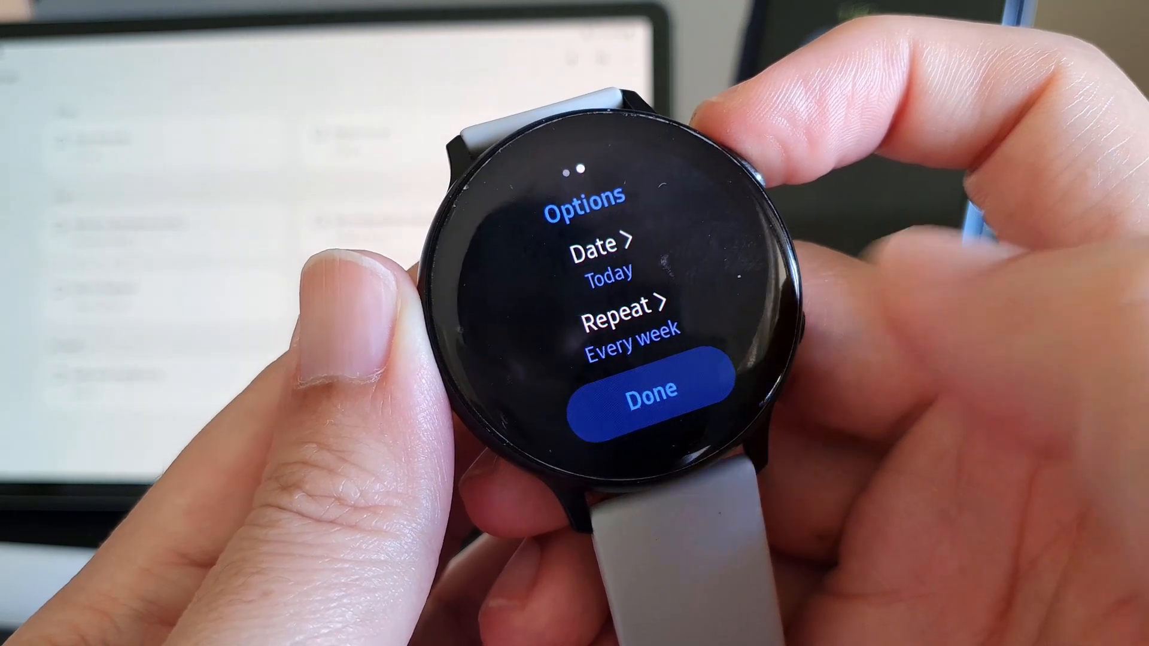
click(649, 392)
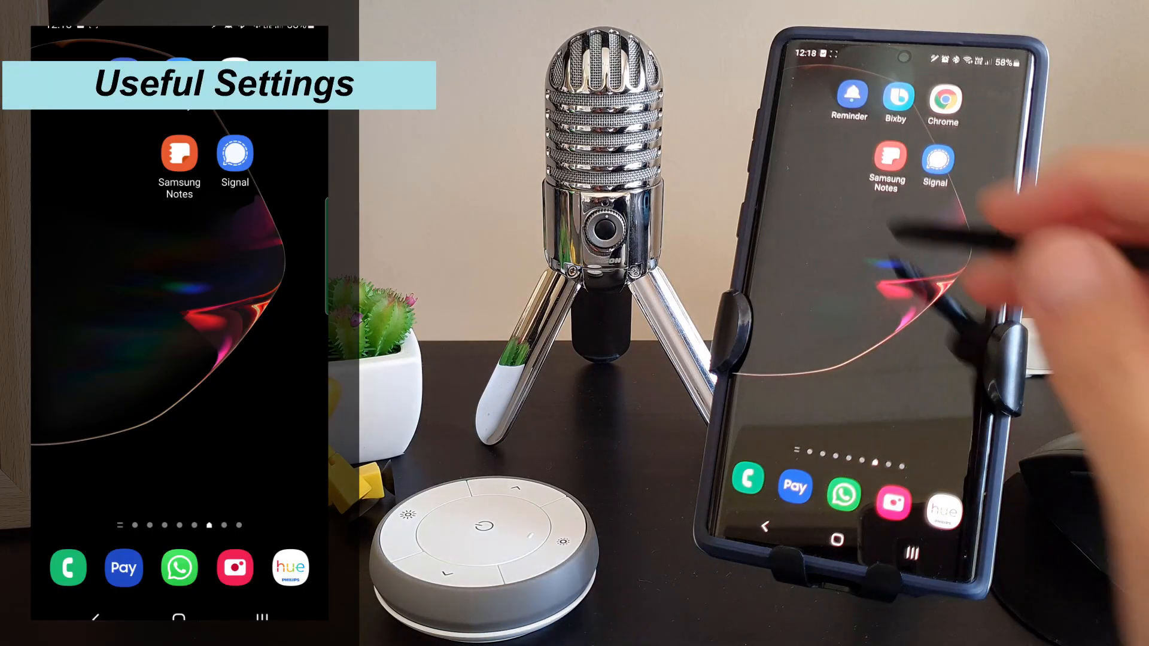
Step: Open the phone's reminder list and scroll to the weekly Mow the lawn reminder
click(850, 95)
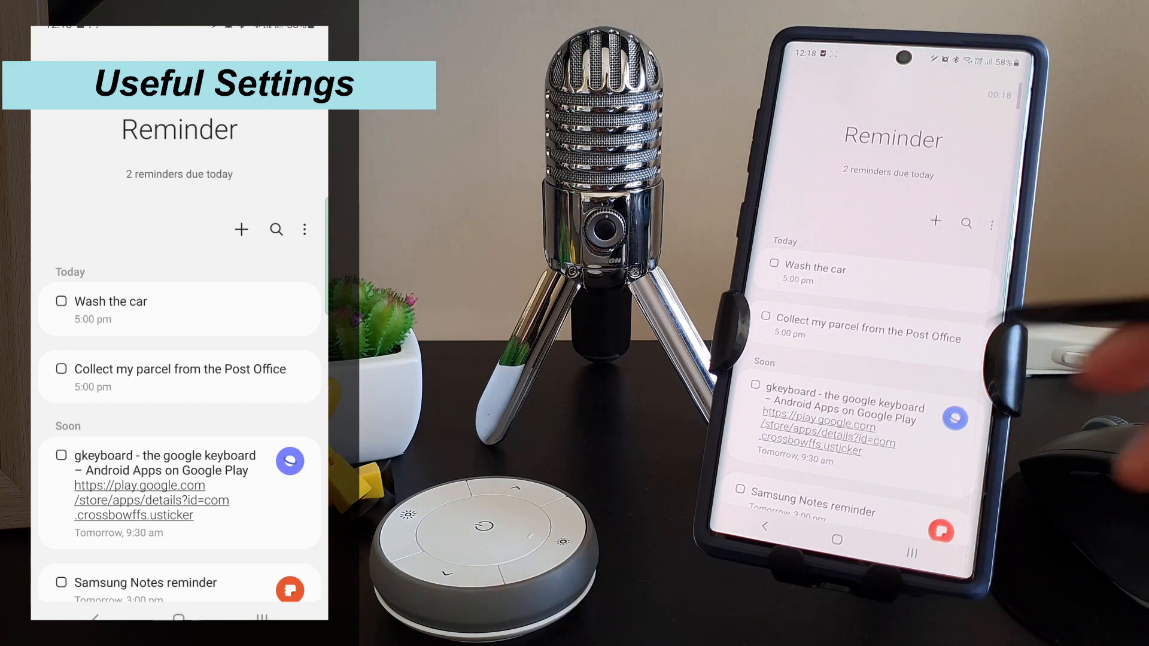
scroll(down, 3)
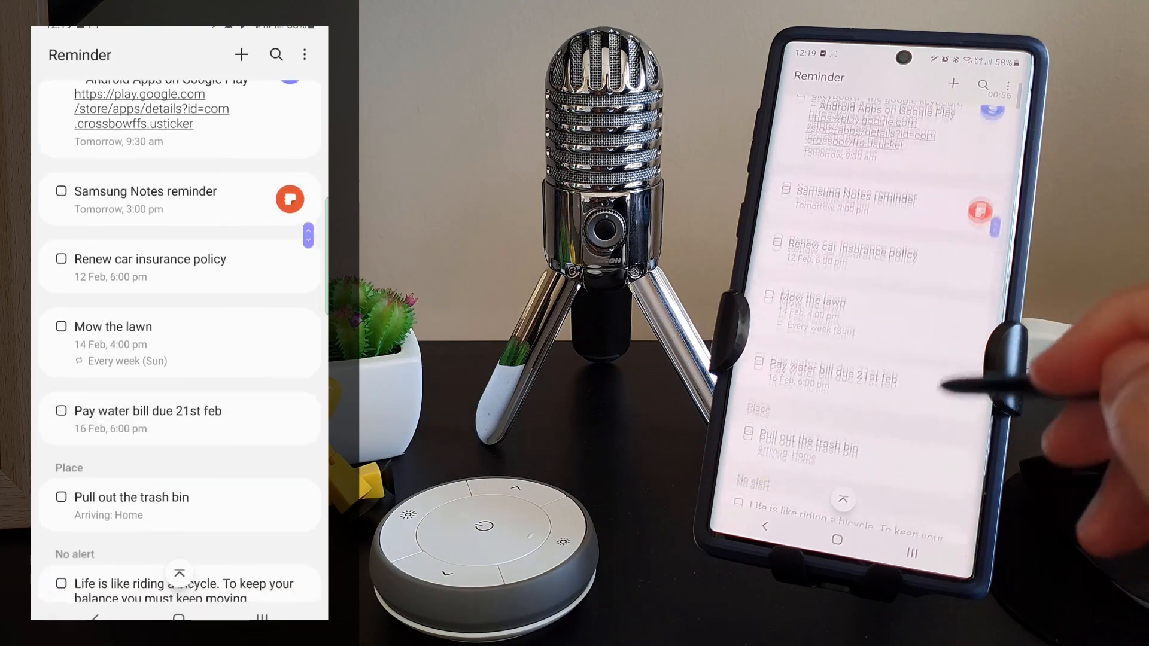
scroll(down, 3)
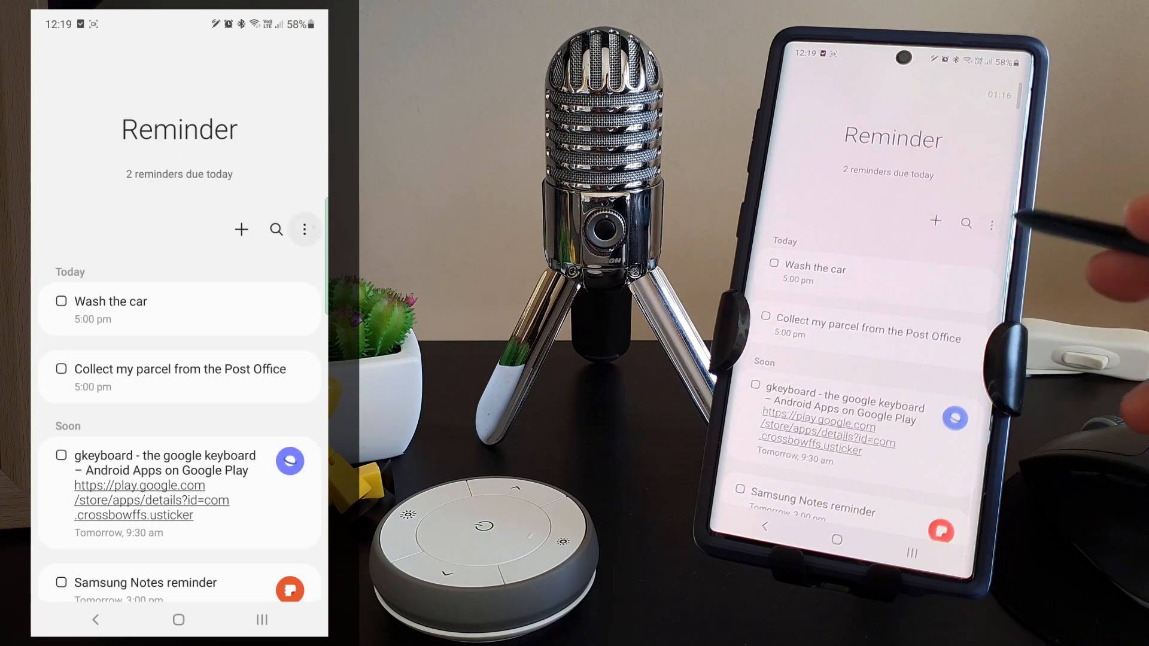
Step: Add and save a new 1:15 pm time preset
click(305, 229)
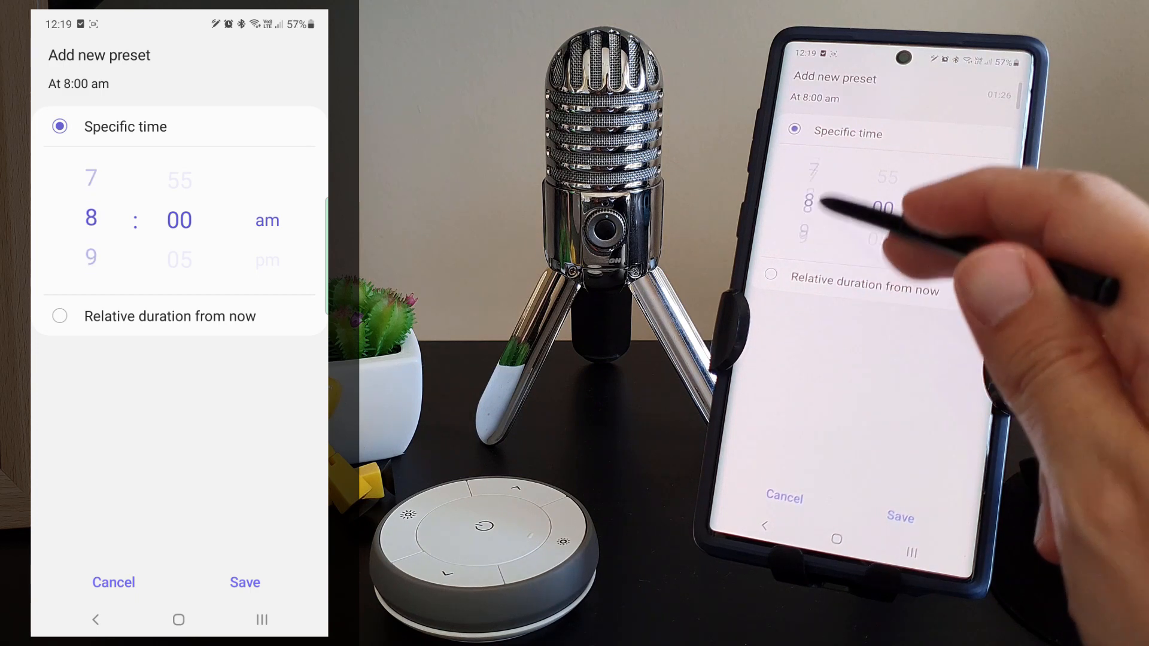
scroll(down, 3)
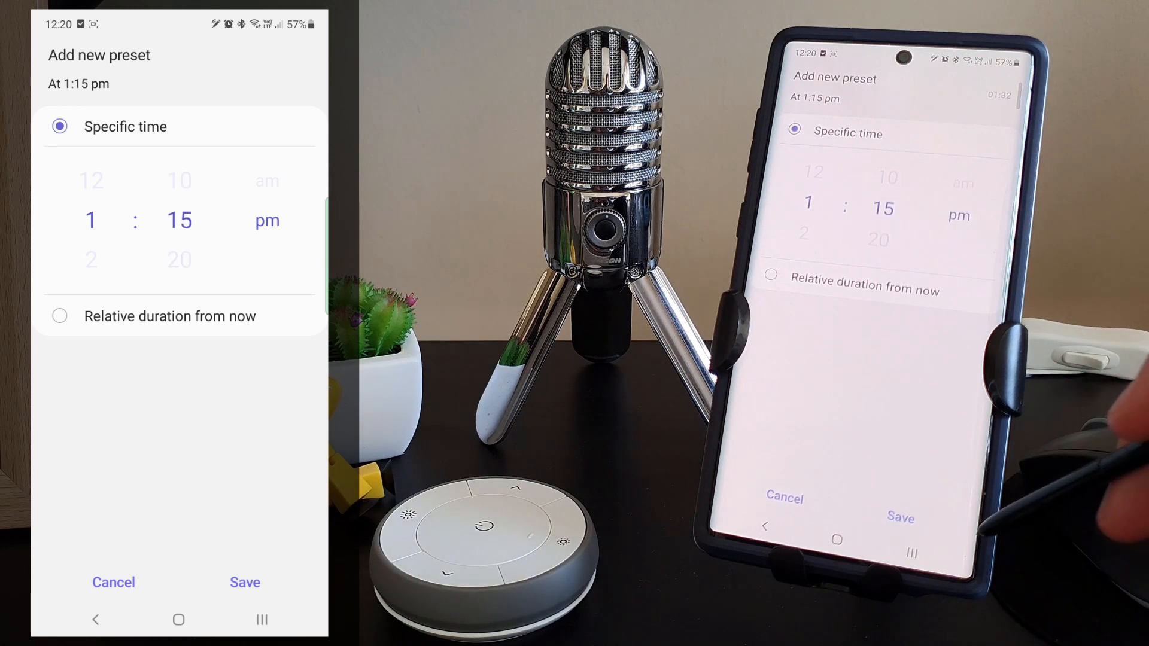
click(245, 582)
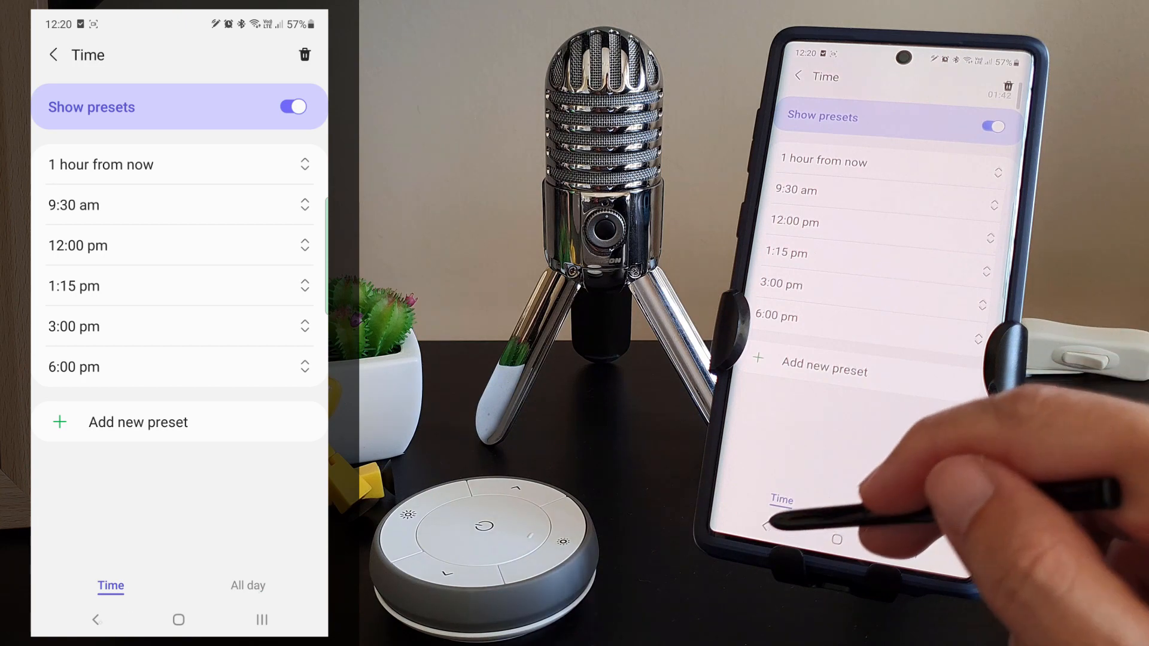
Step: Save an 'Afternoon walk' reminder set to Today 1:15 pm
click(767, 526)
text(Afternoon)
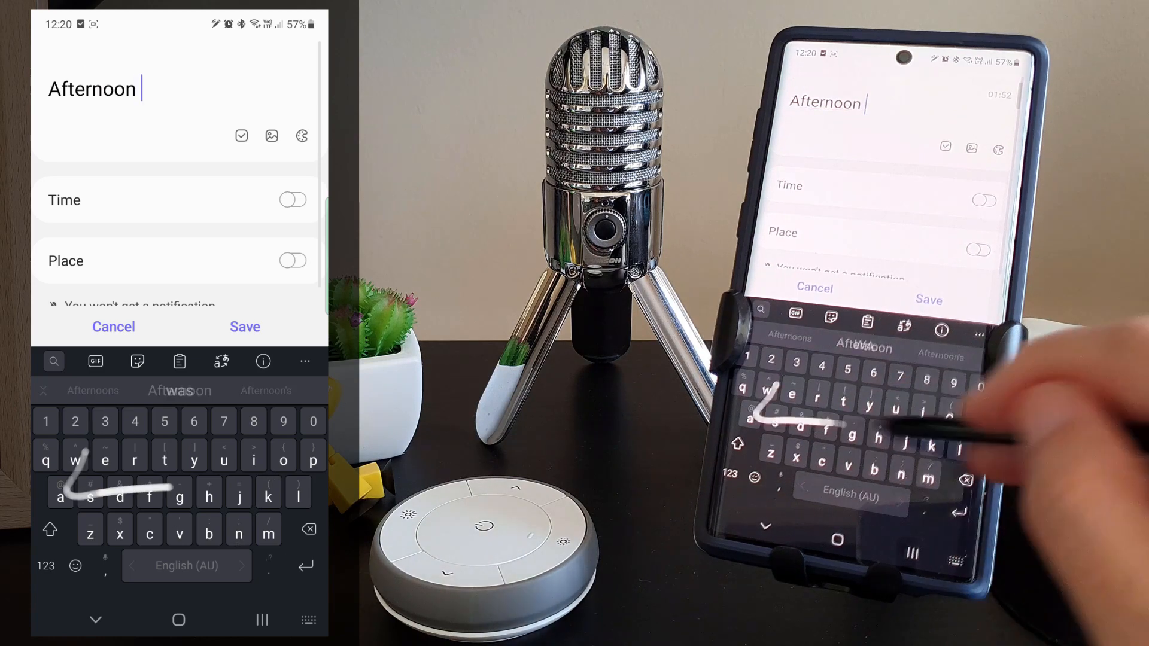
text(walk)
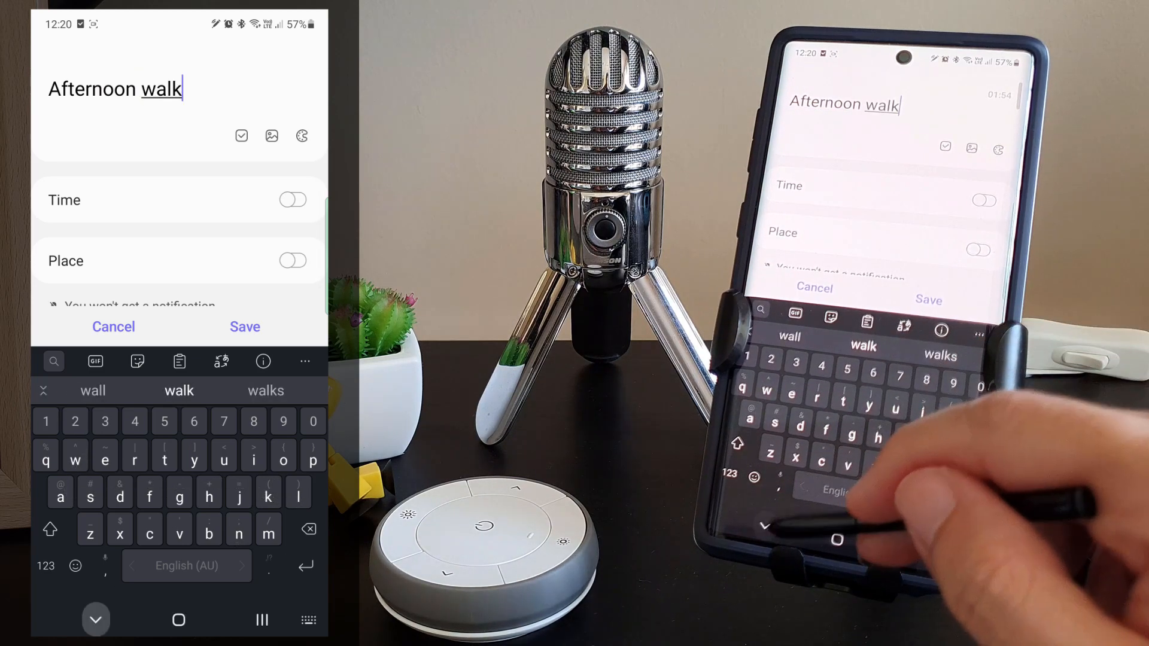
click(293, 200)
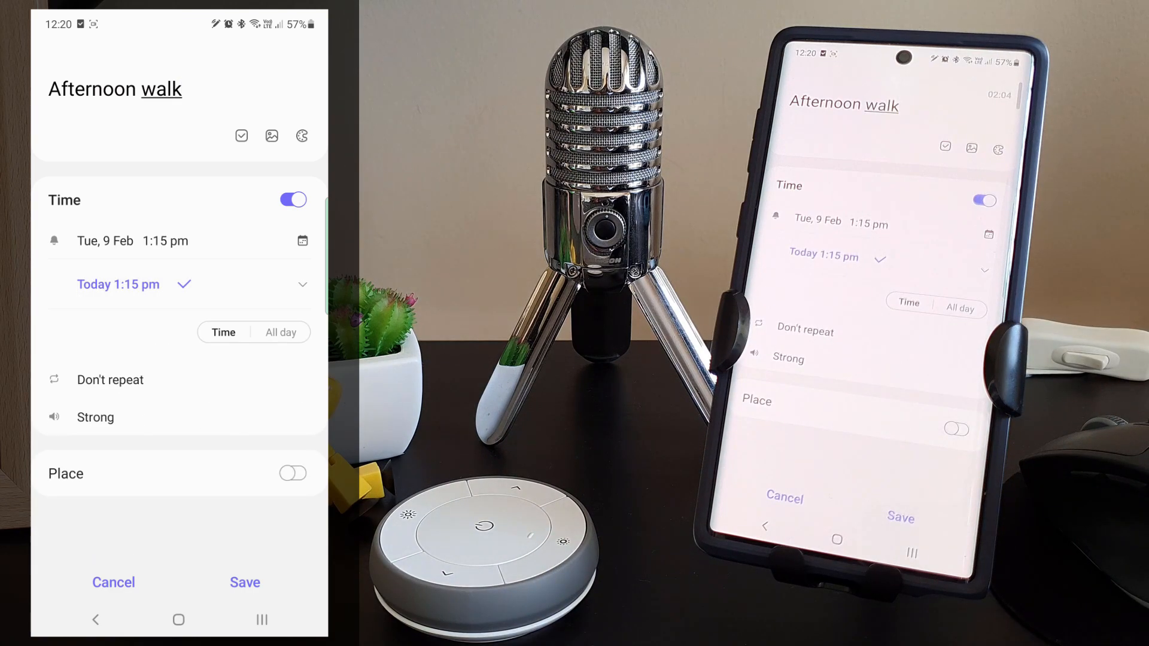
click(244, 583)
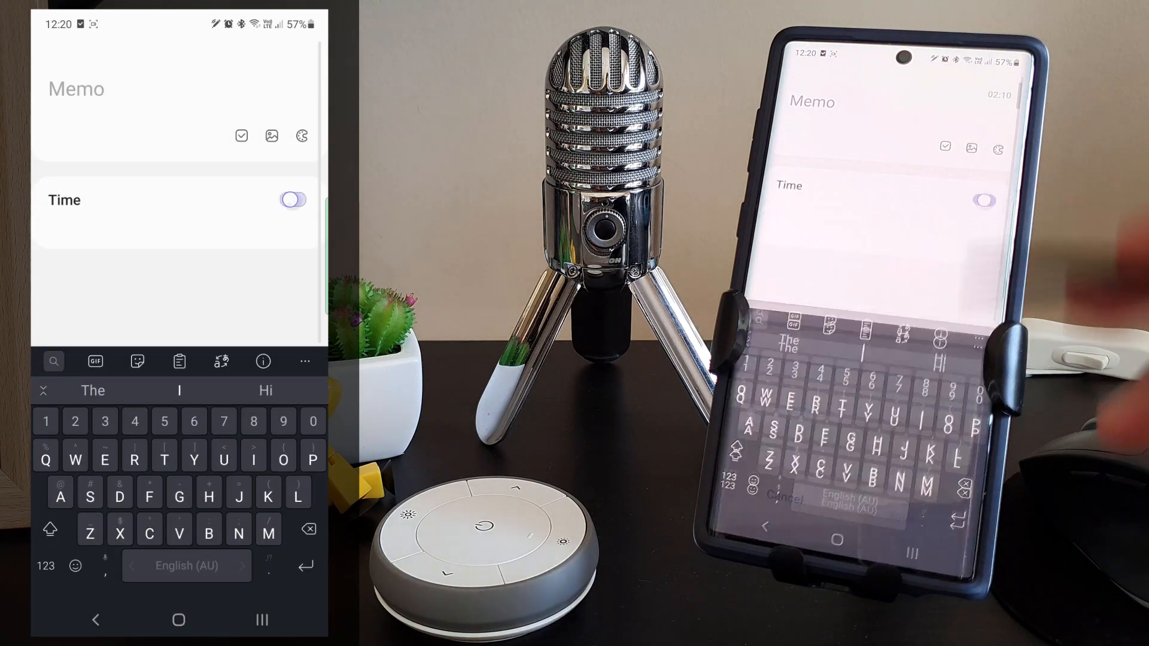
Step: Turn on 1:15 pm time and show the Light, Medium, Strong alert options
click(294, 199)
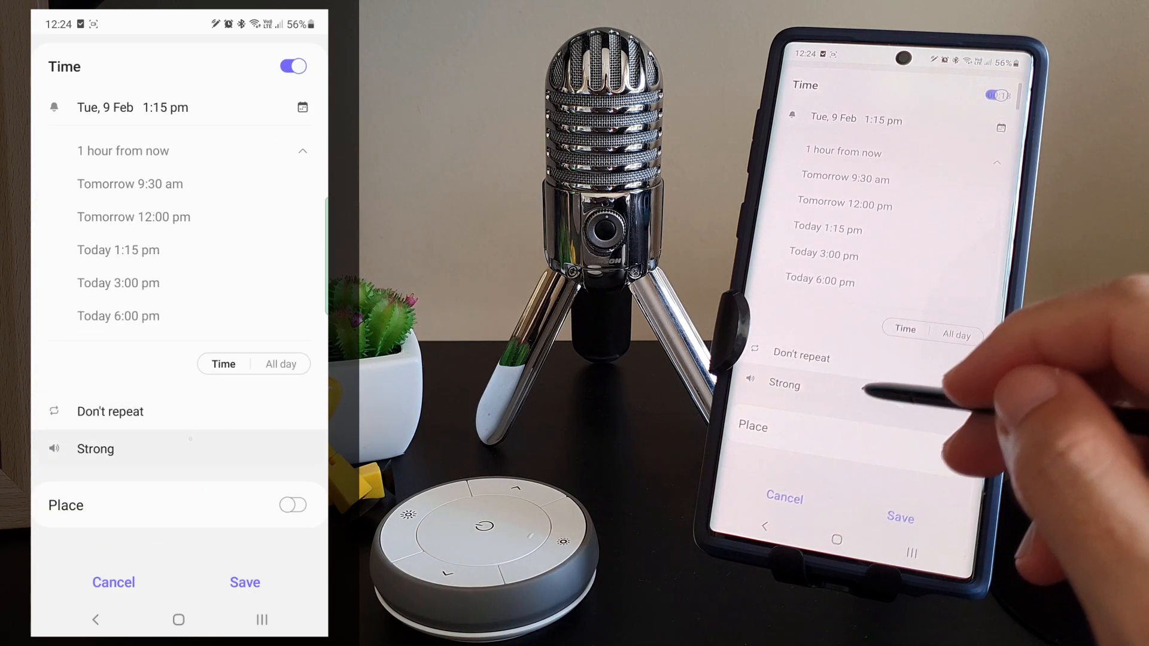
click(95, 449)
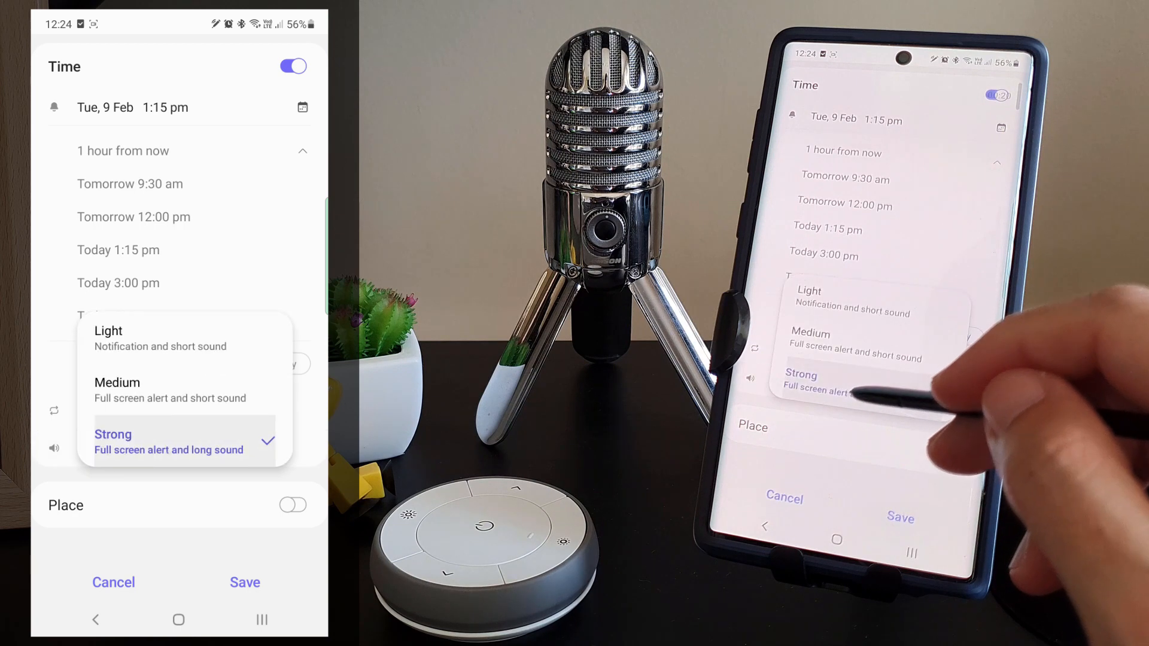